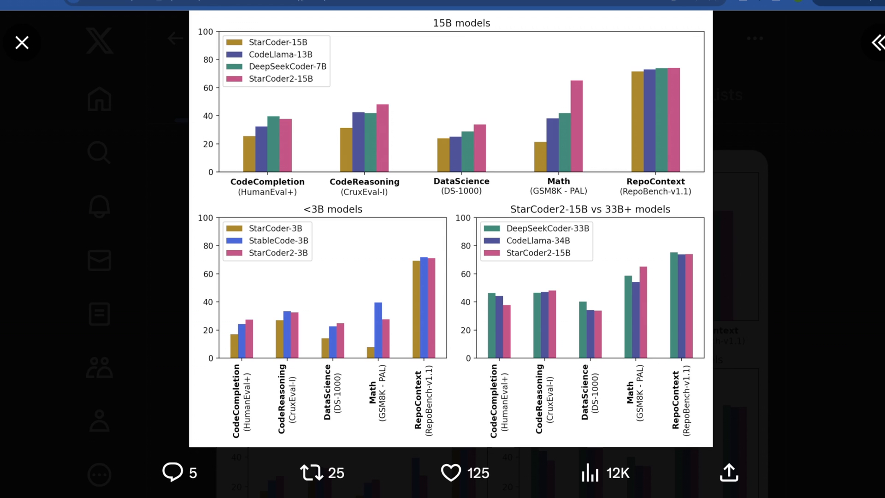
Inspect the enlarged StarCoder2 benchmark bar charts on X, then close the image viewer
{"action": "left_click", "coordinate": [450, 472]}
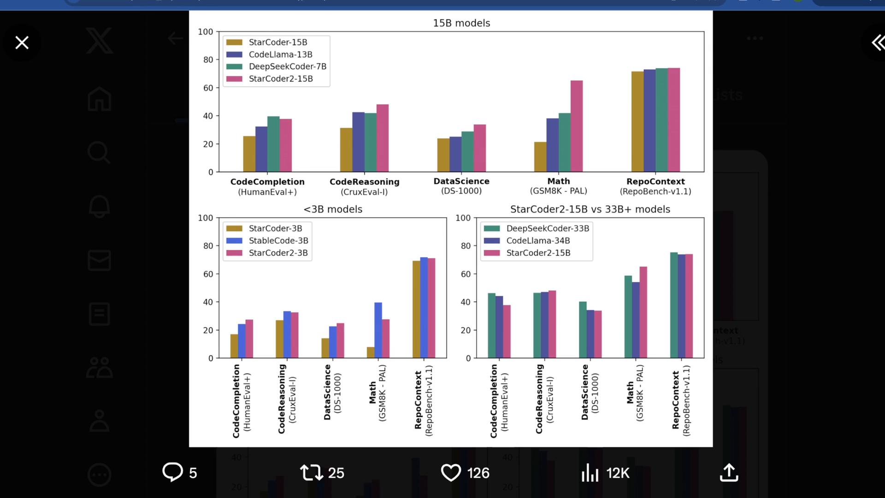
{"action": "scroll", "scroll_direction": "up", "scroll_amount": 3}
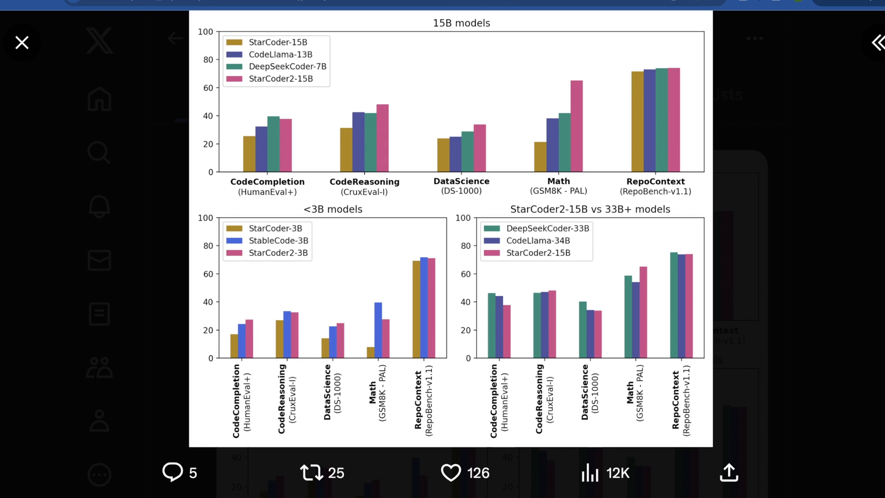
{"action": "left_click", "coordinate": [451, 473]}
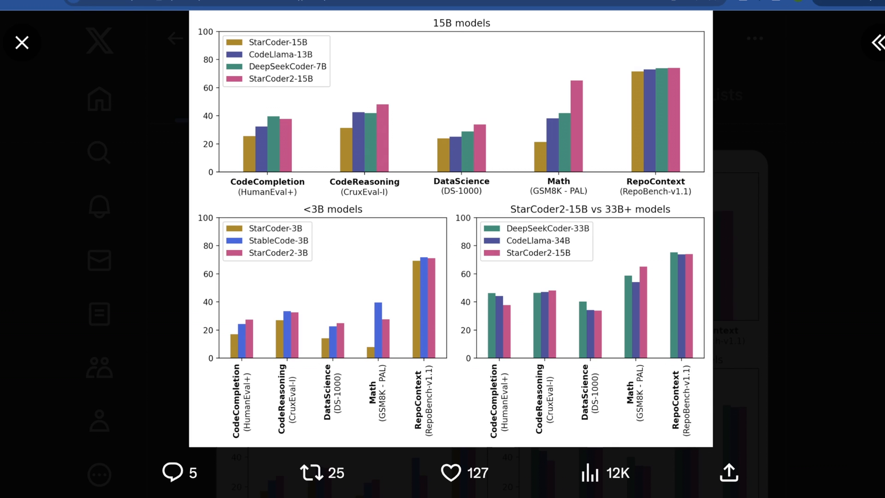
{"action": "mouse_move", "coordinate": [22, 42]}
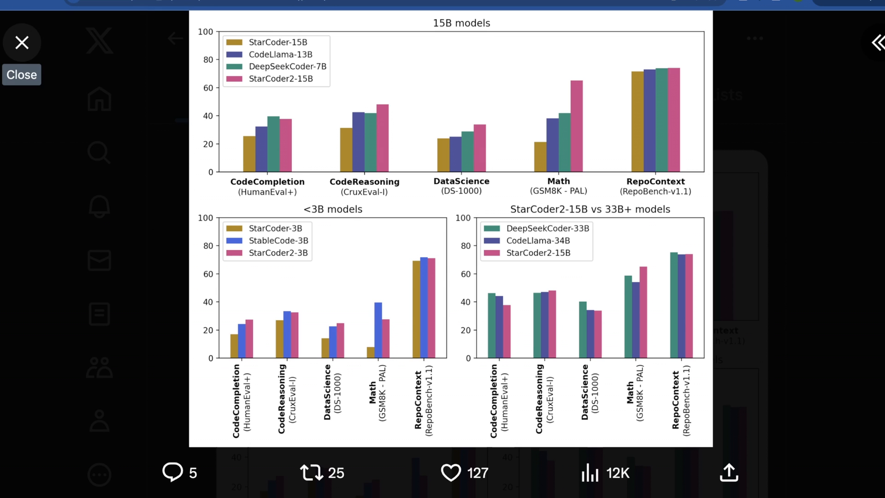
{"action": "left_click", "coordinate": [22, 43]}
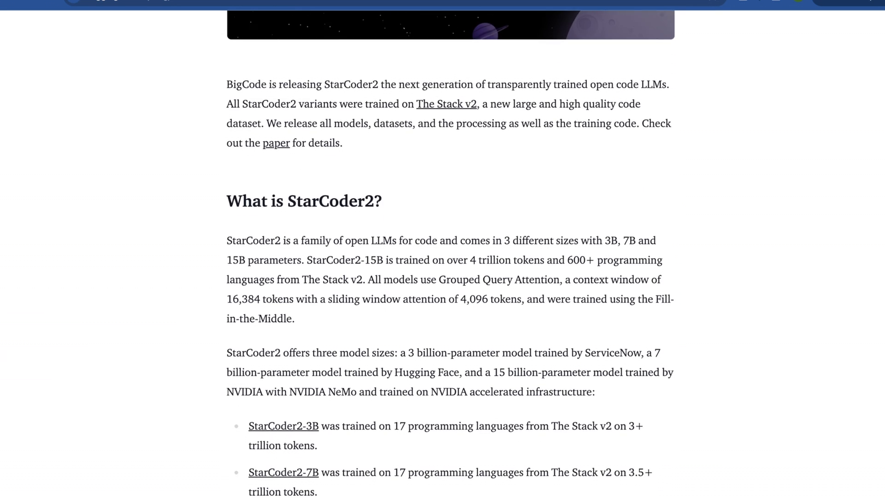
Scroll the StarCoder2 post past the sliding window attention note to the Stack v1/v2 size table
{"action": "scroll", "scroll_direction": "down", "scroll_amount": 3}
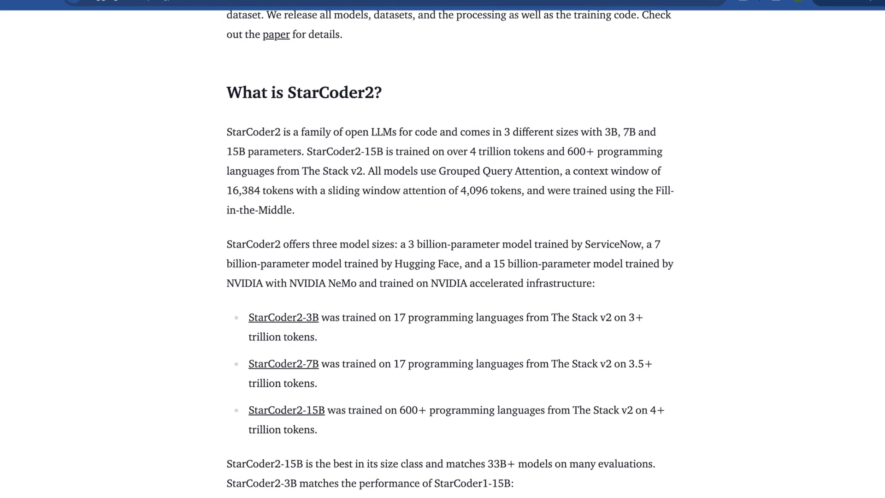
{"action": "double_click", "coordinate": [482, 190]}
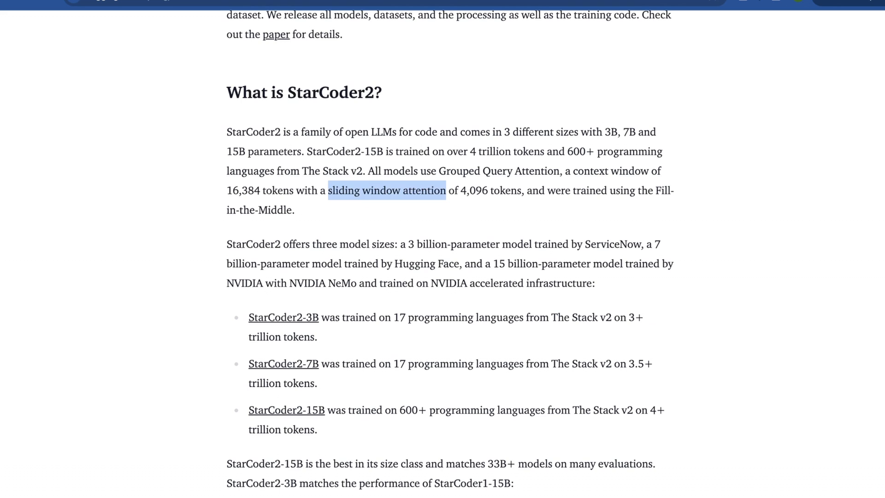
{"action": "scroll", "scroll_direction": "down", "scroll_amount": 3}
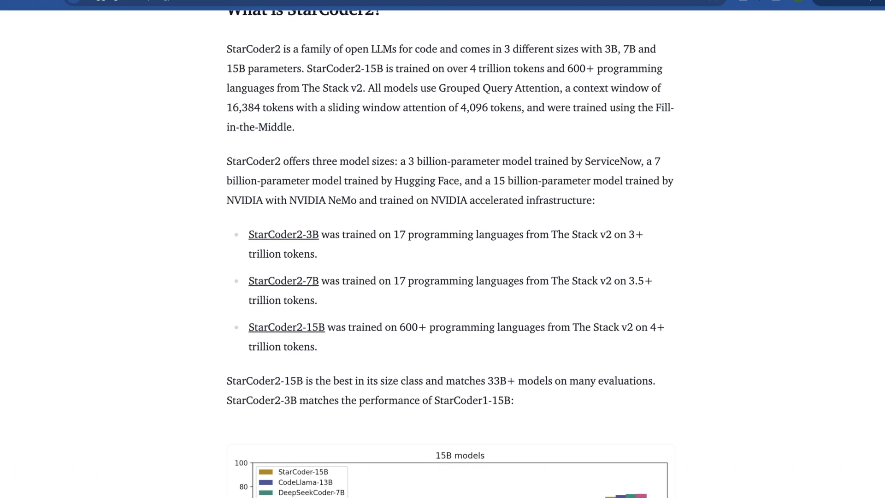
{"action": "scroll", "scroll_direction": "down", "scroll_amount": 3}
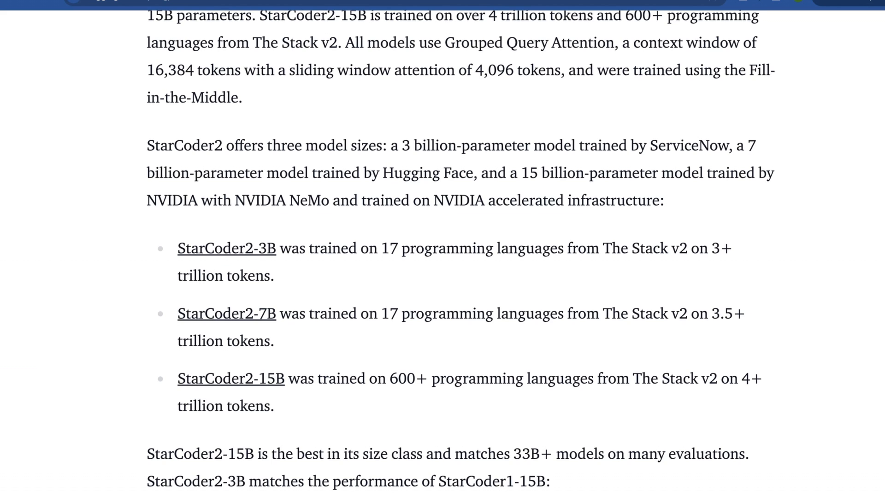
{"action": "scroll", "scroll_direction": "down", "scroll_amount": 3}
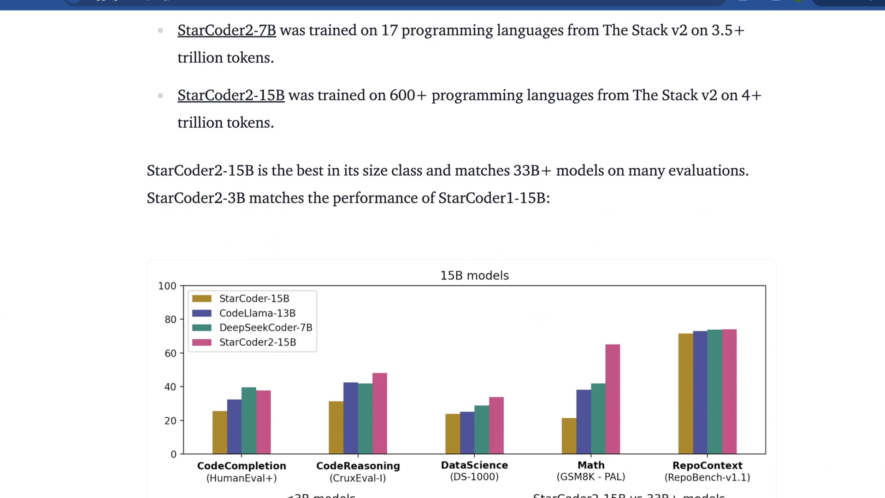
{"action": "scroll", "scroll_direction": "down", "scroll_amount": 3}
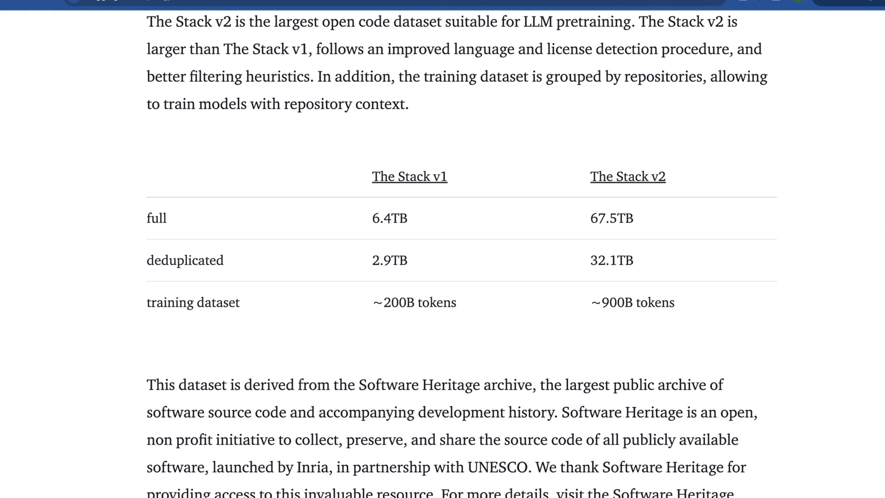
{"action": "scroll", "scroll_direction": "down", "scroll_amount": 3}
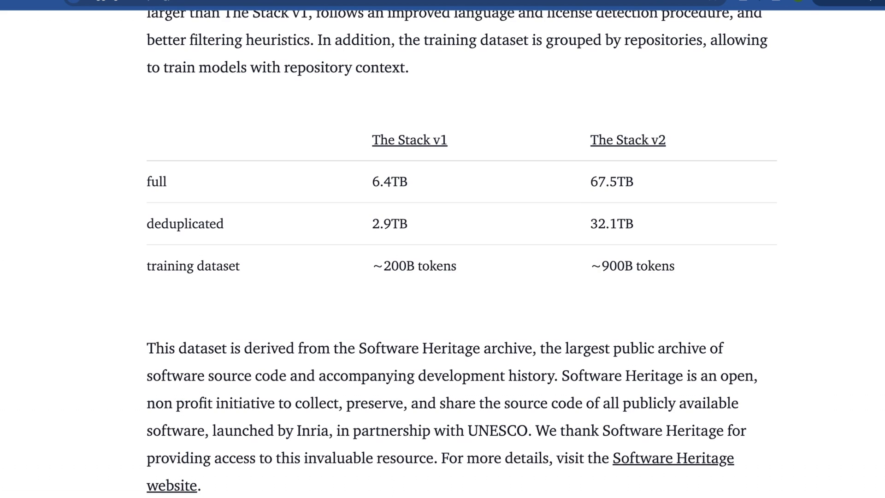
{"action": "scroll", "scroll_direction": "up", "scroll_amount": 3}
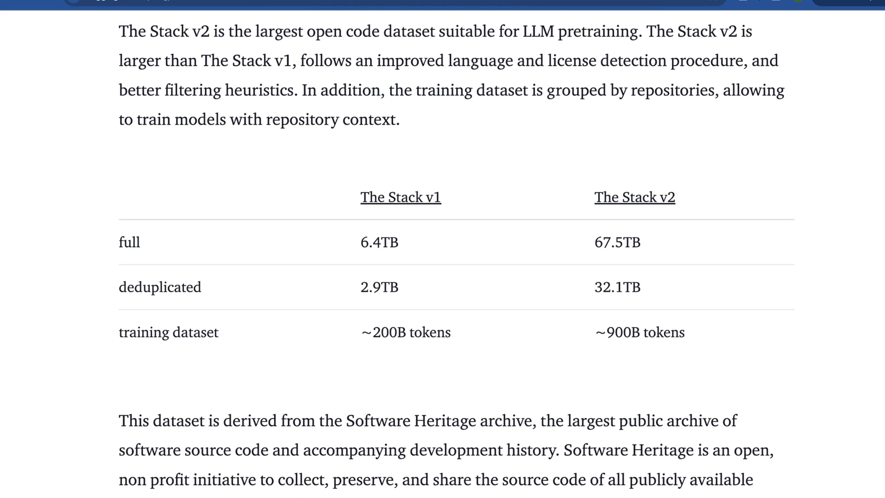
{"action": "scroll", "scroll_direction": "down", "scroll_amount": 3}
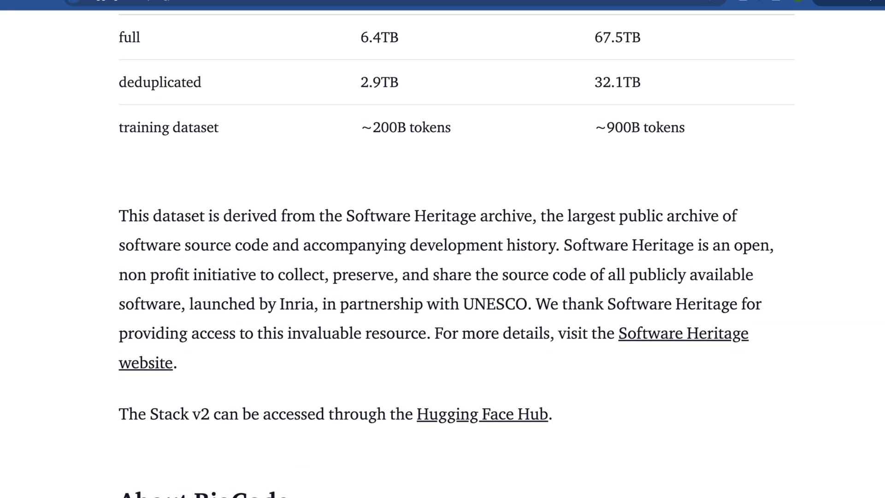
{"action": "scroll", "scroll_direction": "up", "scroll_amount": 3}
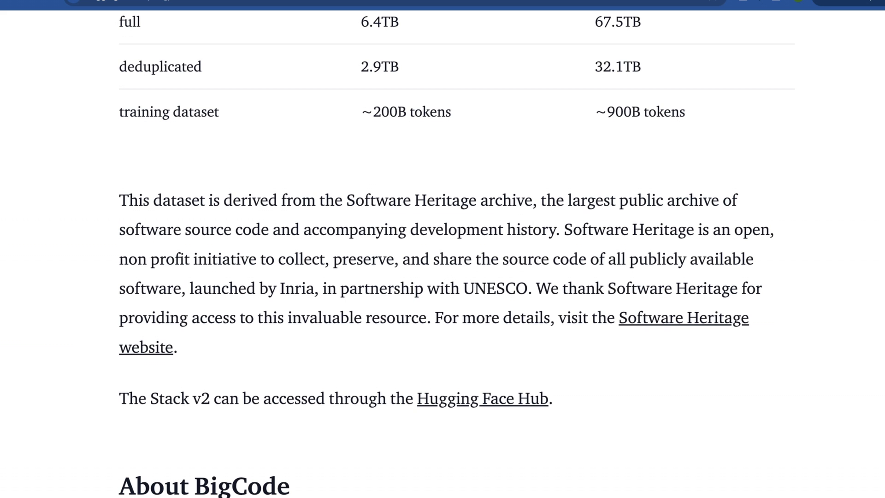
{"action": "scroll", "scroll_direction": "down", "scroll_amount": 3}
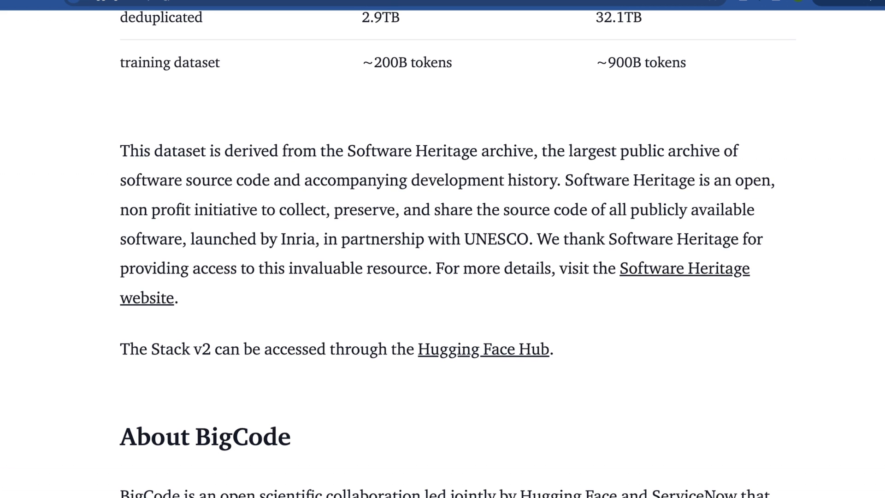
{"action": "scroll", "scroll_direction": "down", "scroll_amount": 3}
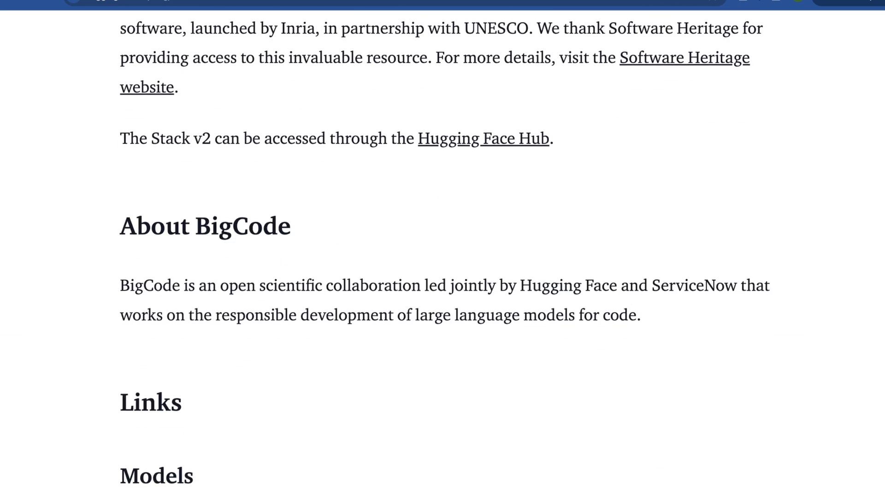
{"action": "scroll", "scroll_direction": "down", "scroll_amount": 3}
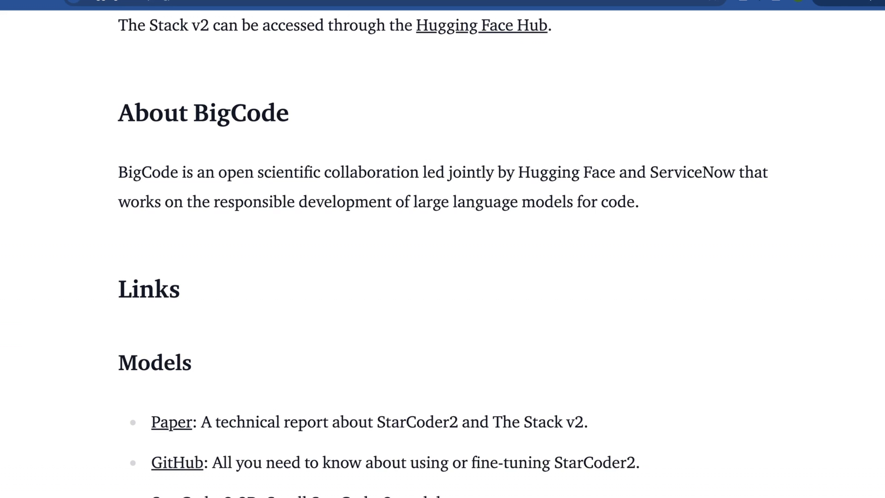
{"action": "scroll", "scroll_direction": "down", "scroll_amount": 3}
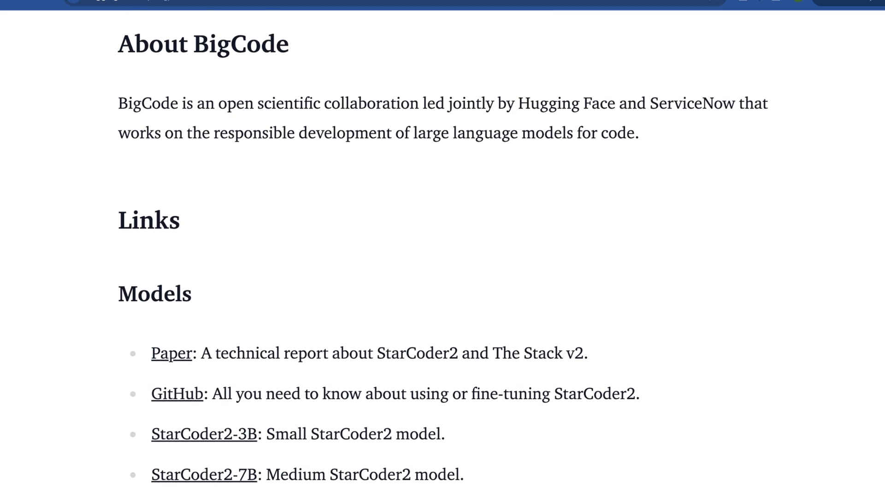
{"action": "scroll", "scroll_direction": "down", "scroll_amount": 3}
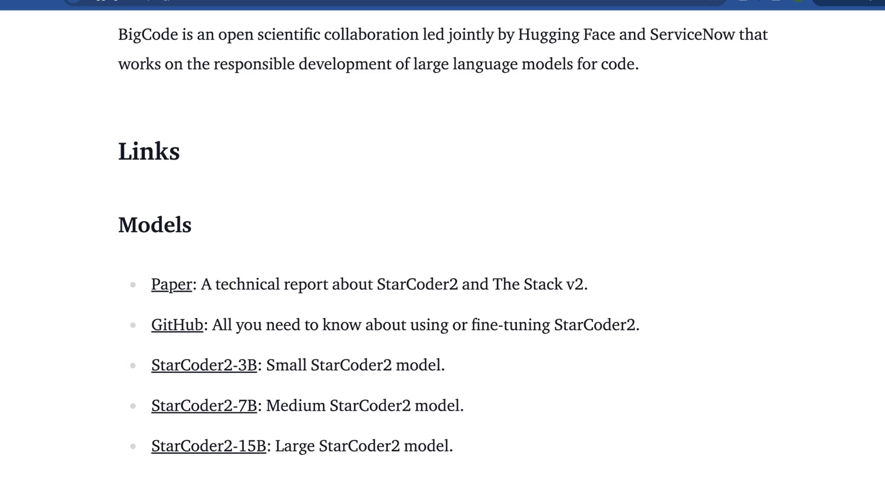
{"action": "scroll", "scroll_direction": "down", "scroll_amount": 3}
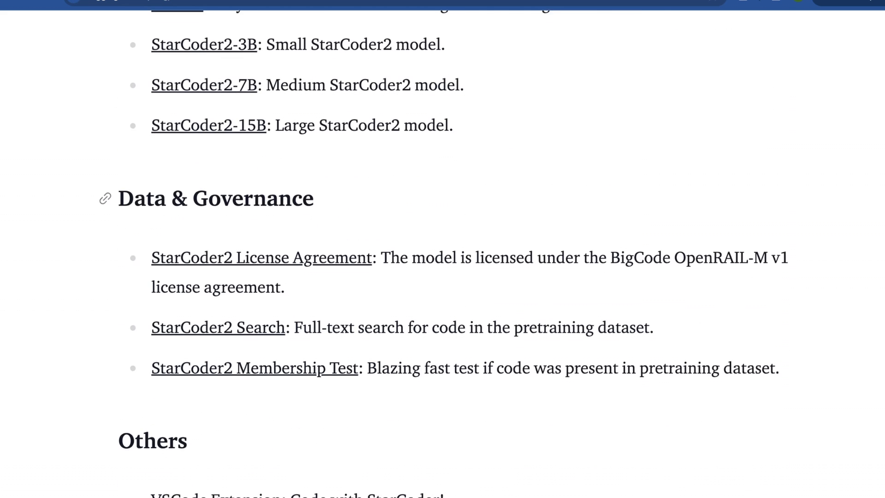
{"action": "scroll", "scroll_direction": "down", "scroll_amount": 3}
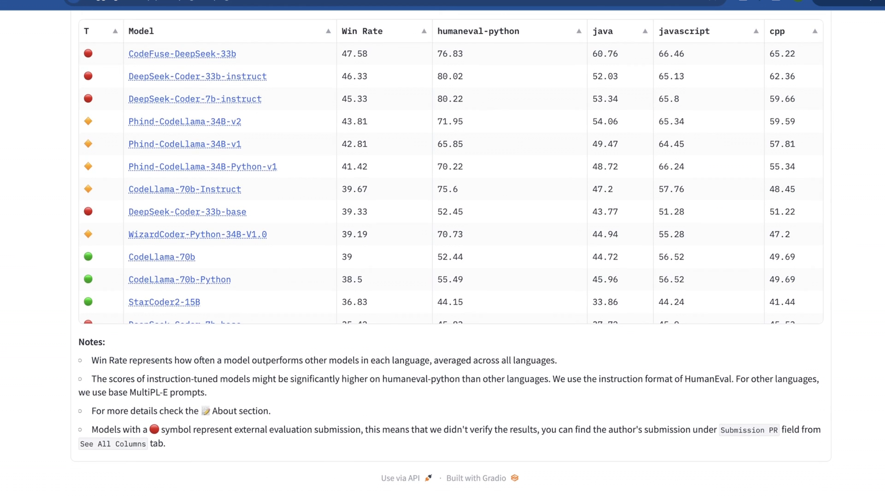
Locate the StarCoder2-15B row in the Evaluation table and follow its link to the model page
{"action": "scroll", "scroll_direction": "up", "scroll_amount": 3}
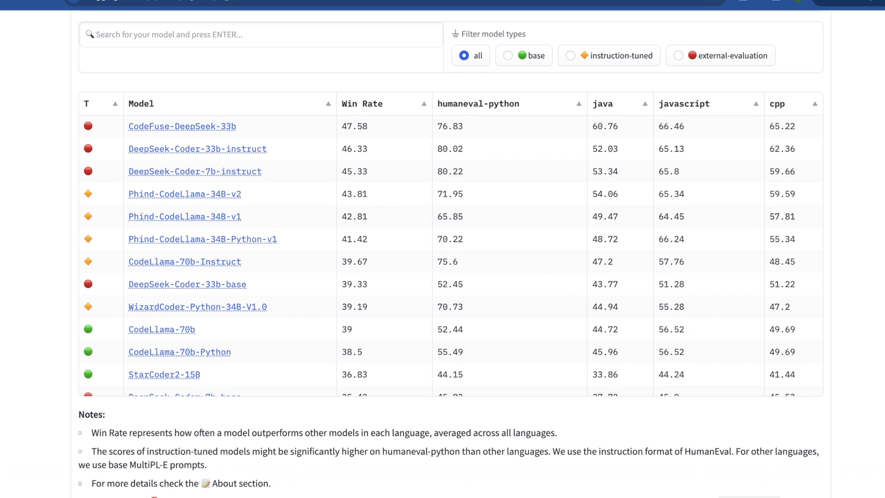
{"action": "scroll", "scroll_direction": "down", "scroll_amount": 3}
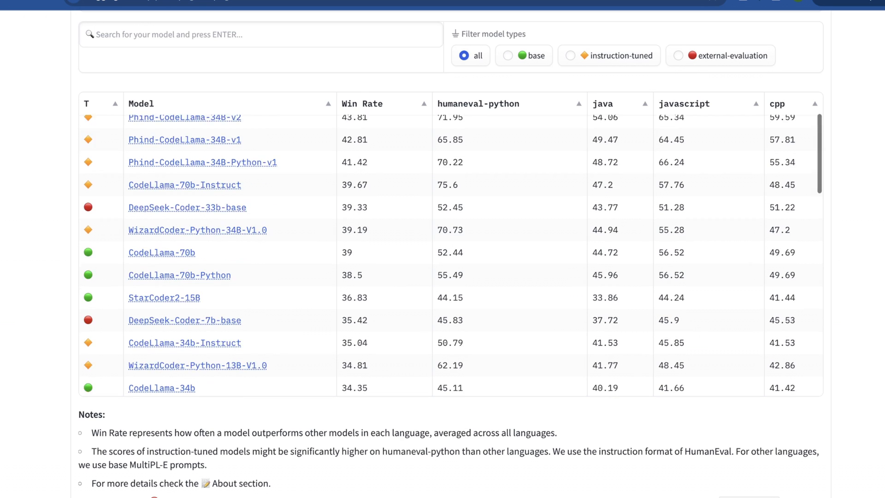
{"action": "scroll", "scroll_direction": "up", "scroll_amount": 3}
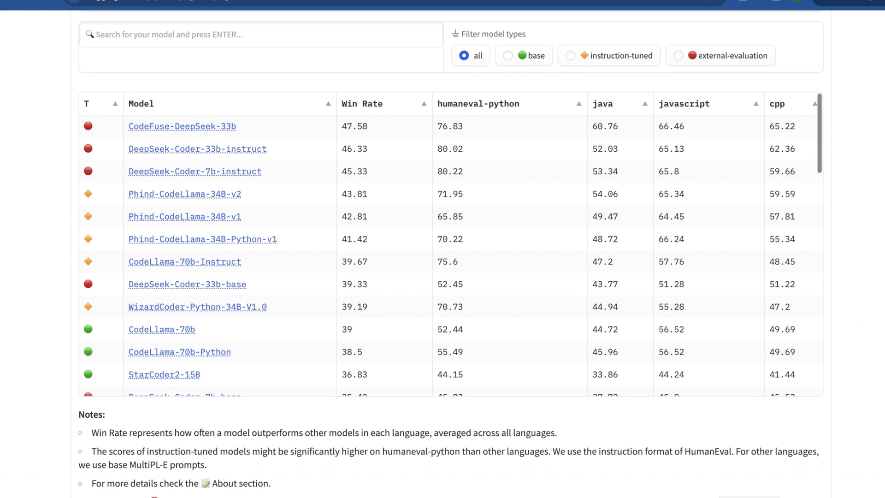
{"action": "scroll", "scroll_direction": "up", "scroll_amount": 3}
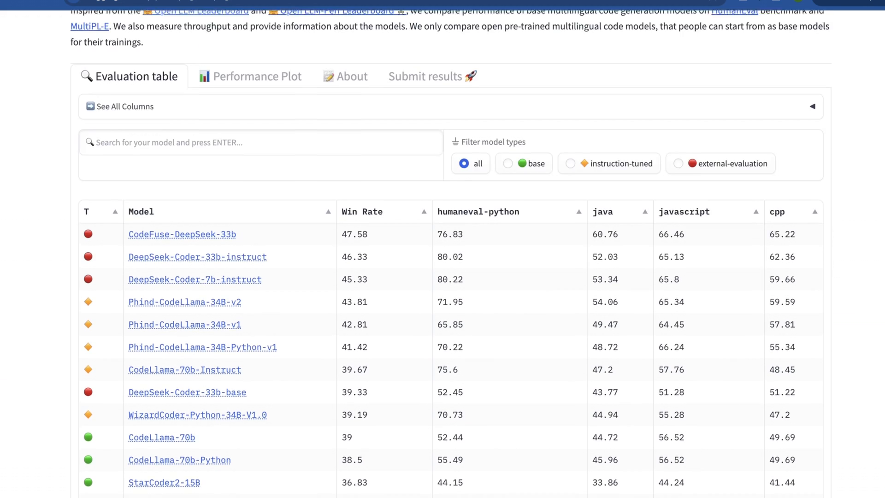
{"action": "scroll", "scroll_direction": "up", "scroll_amount": 3}
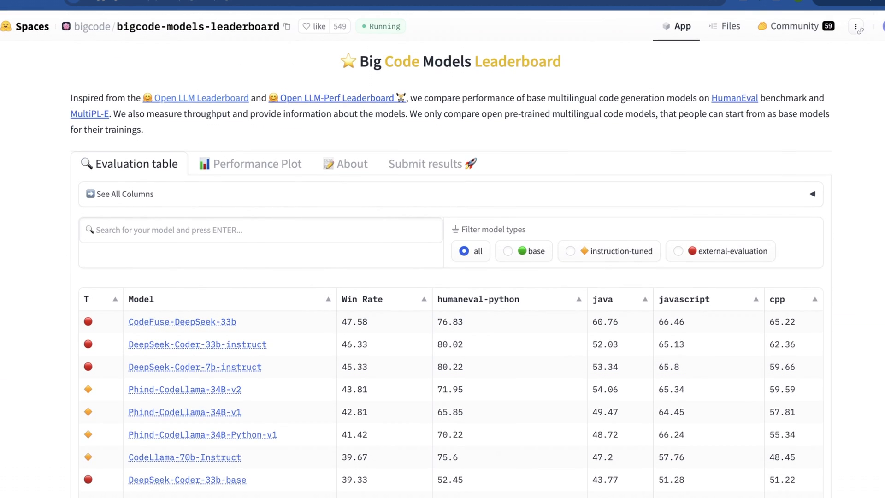
{"action": "scroll", "scroll_direction": "down", "scroll_amount": 3}
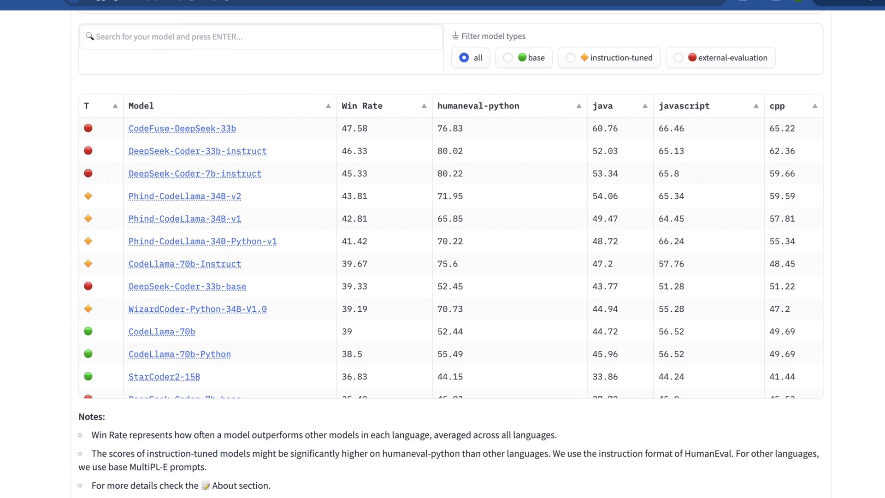
{"action": "scroll", "scroll_direction": "down", "scroll_amount": 3}
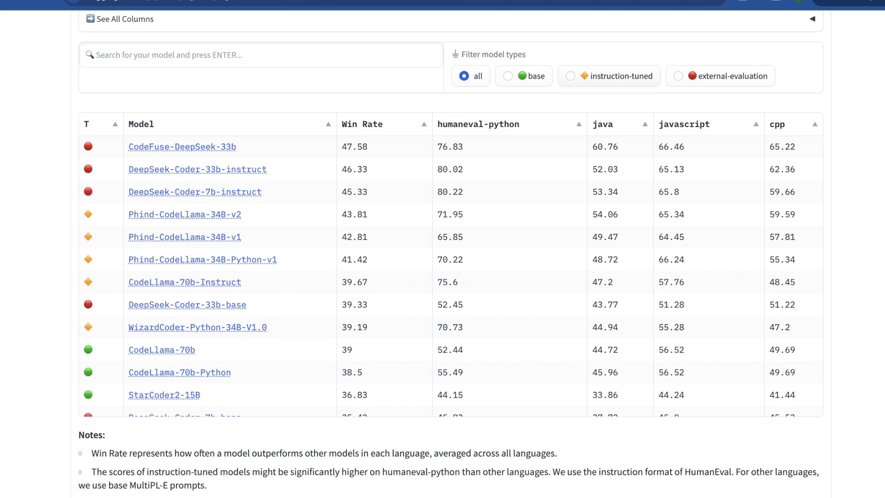
{"action": "scroll", "scroll_direction": "down", "scroll_amount": 3}
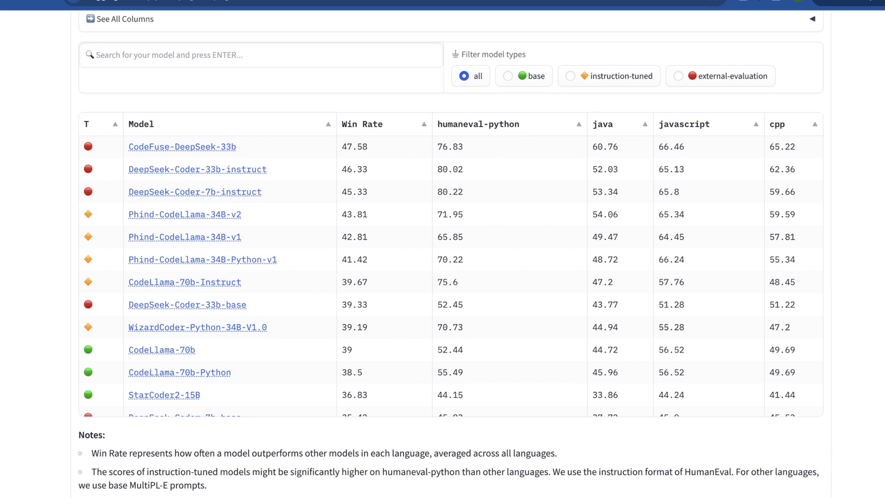
{"action": "scroll", "scroll_direction": "down", "scroll_amount": 3}
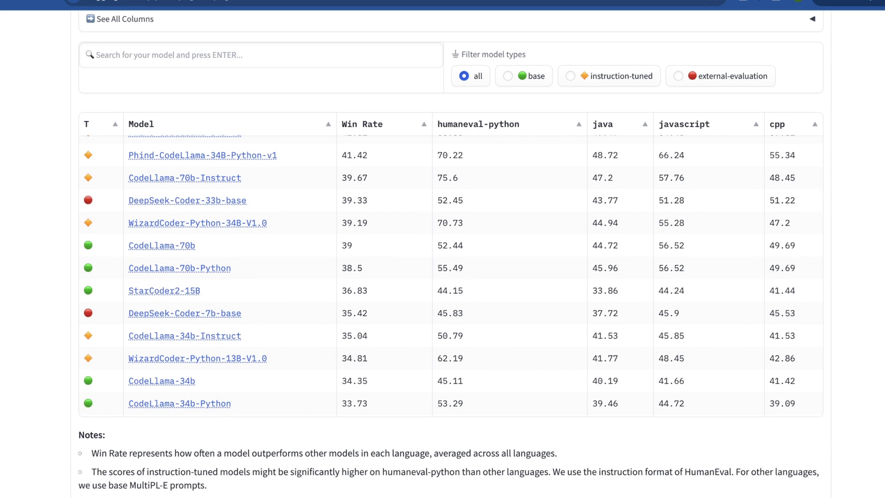
{"action": "scroll", "scroll_direction": "up", "scroll_amount": 3}
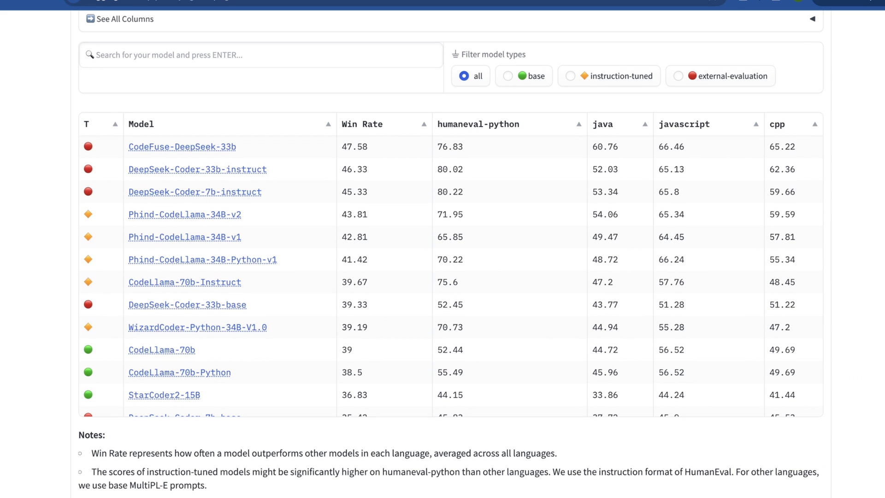
{"action": "left_click", "coordinate": [164, 395]}
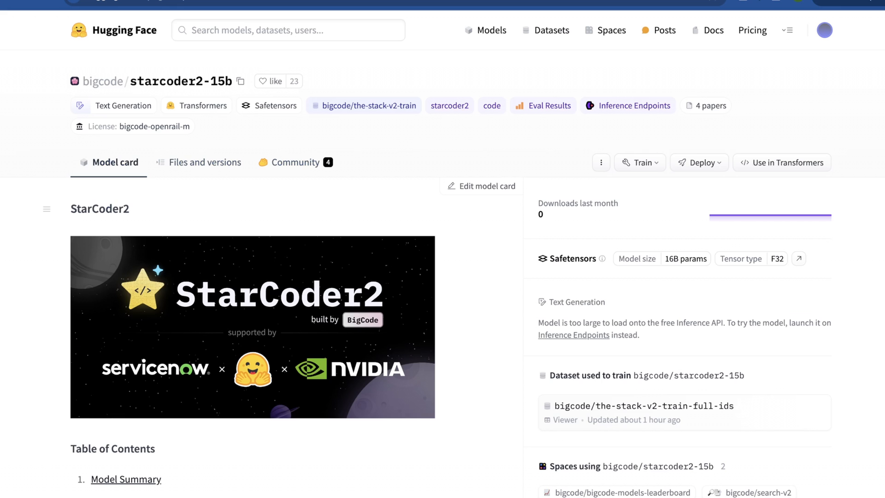